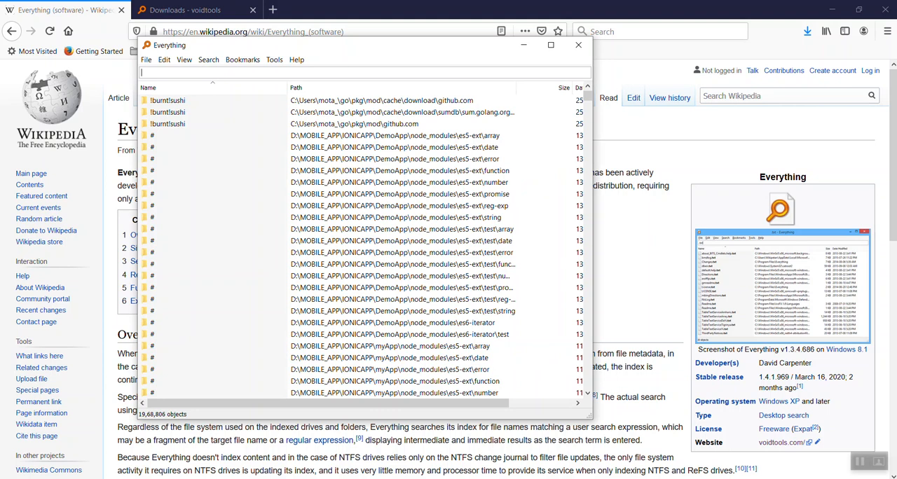
Step: Drag the Everything search window to a new position over the Wikipedia page
left_click_drag(364, 45, 429, 75)
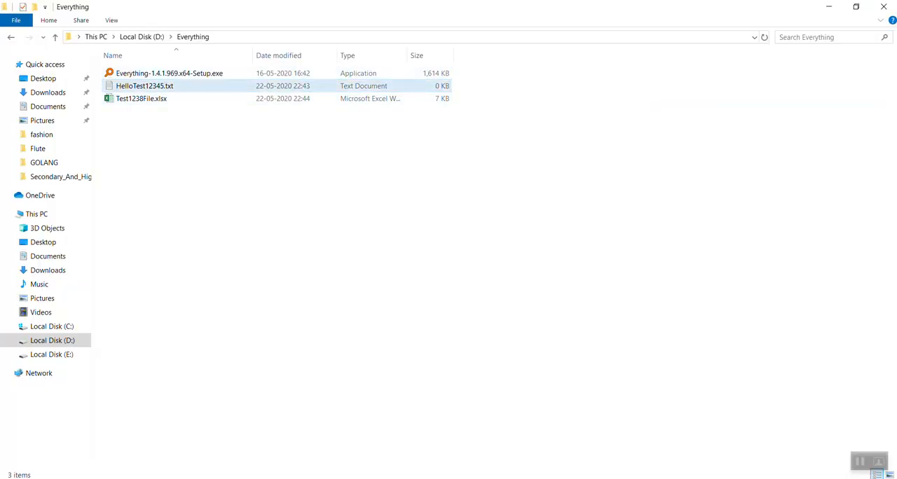
mouse_move(144, 85)
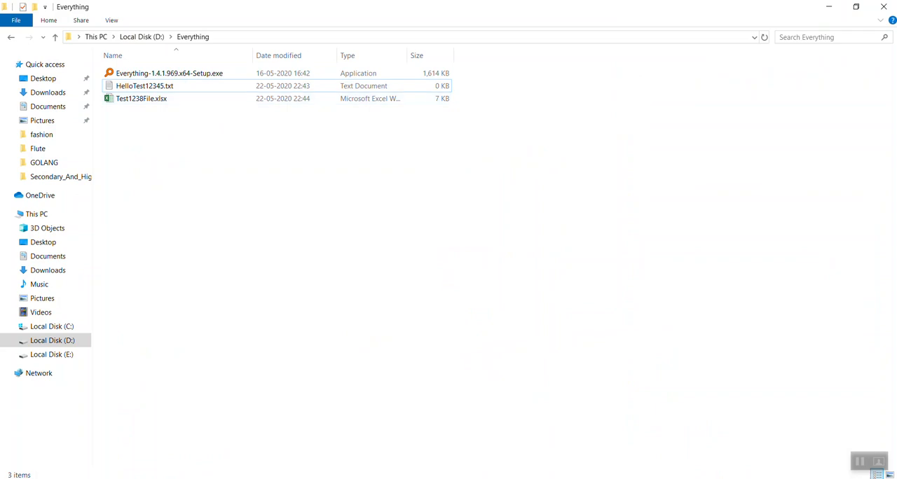
mouse_move(141, 98)
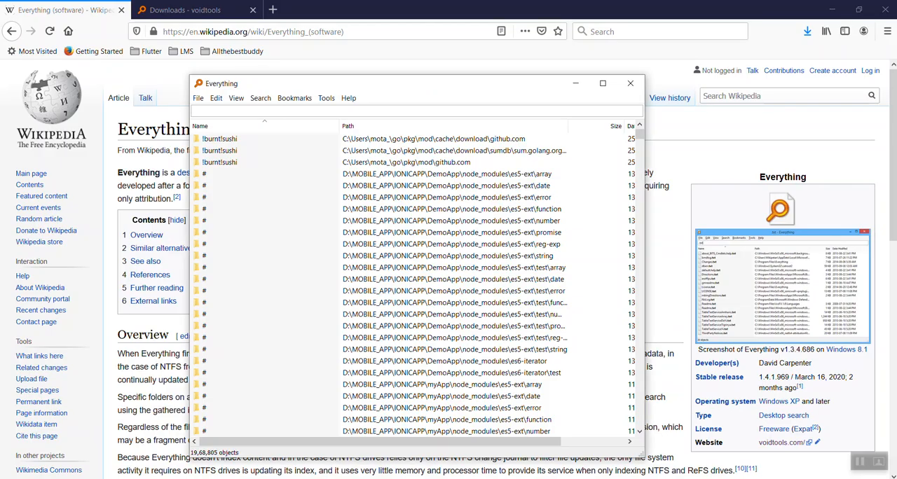
Step: Search for *test123*.* to list HelloTest12345.txt and Test1238File.xlsx
type("test123")
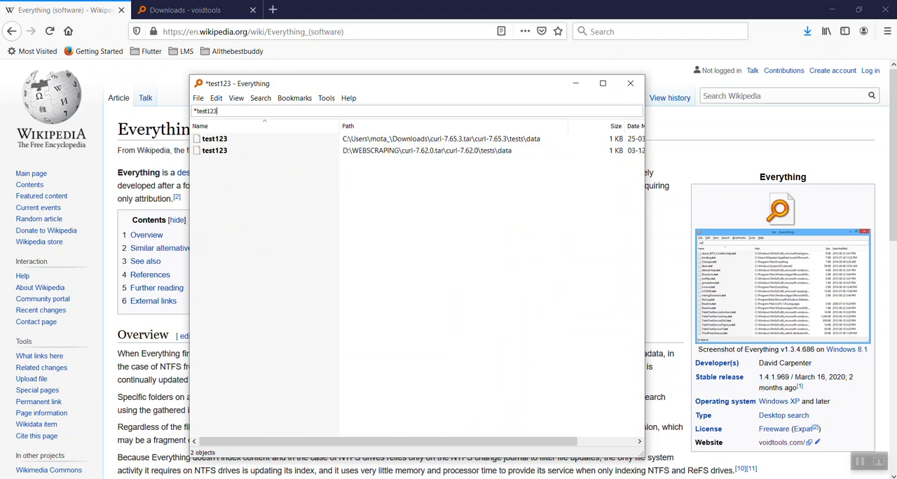
type("*")
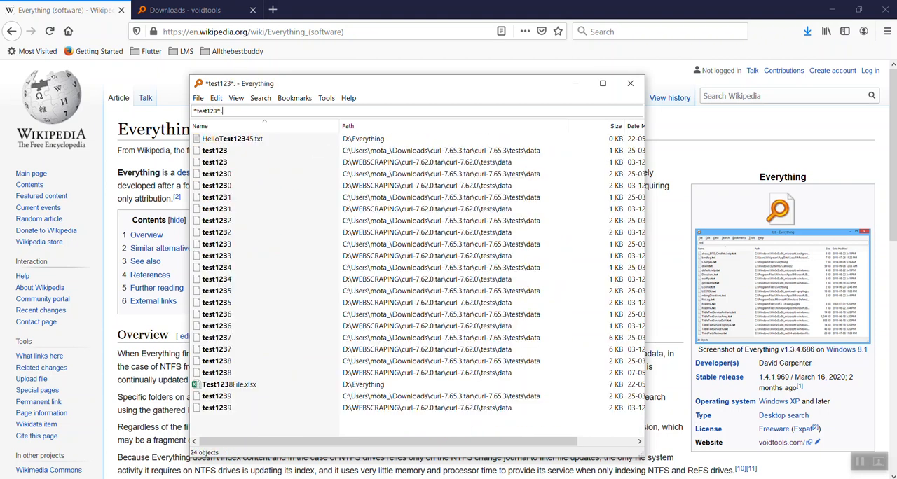
type(".*")
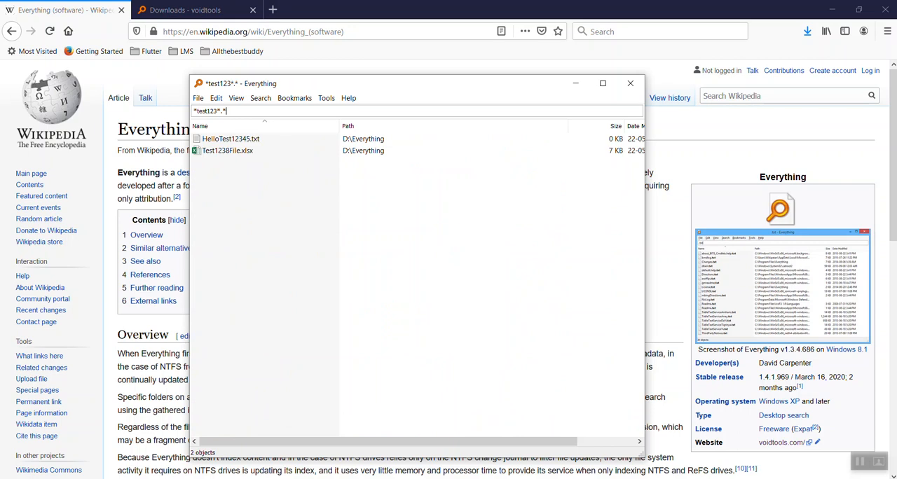
mouse_move(227, 150)
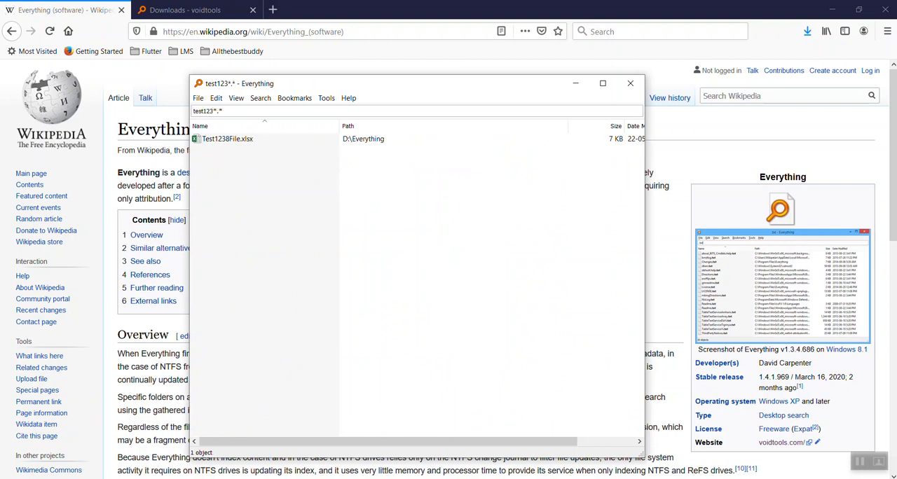
left_click(207, 111)
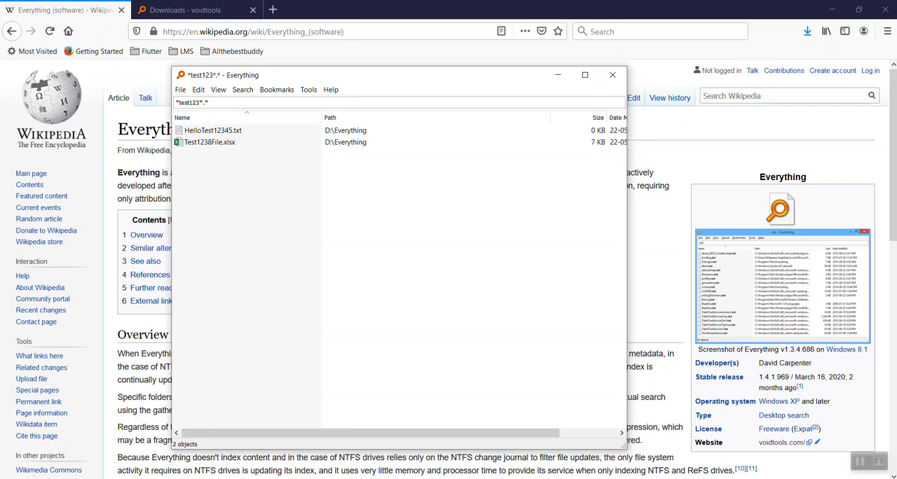
Step: Try the *test123*.txt and *test1 searches, then close the Everything window
triple_click(200, 102)
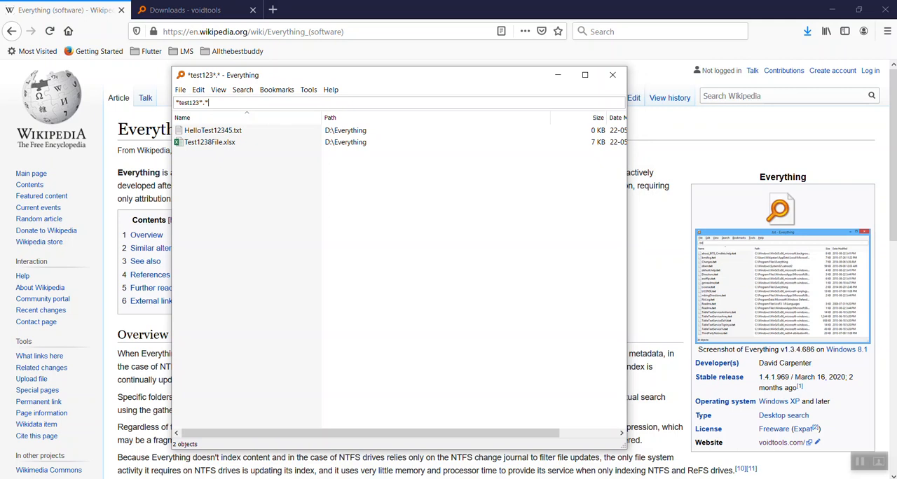
type("t")
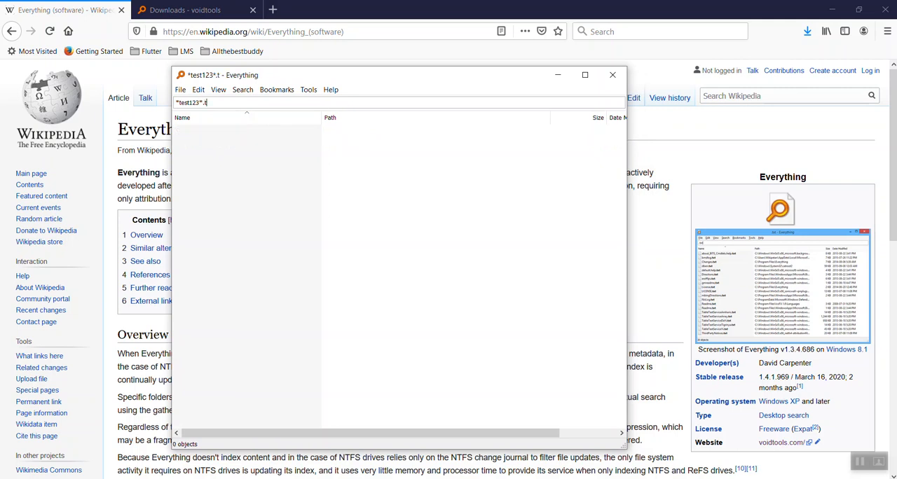
type("xt")
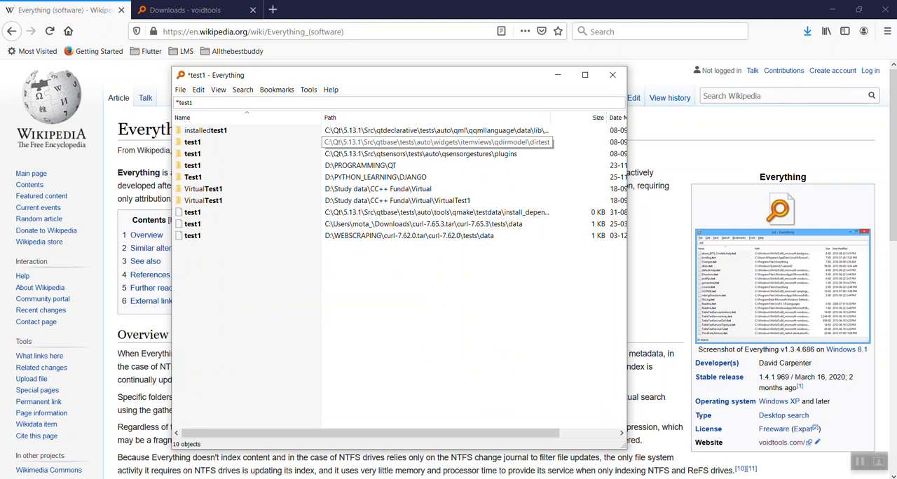
left_click(612, 75)
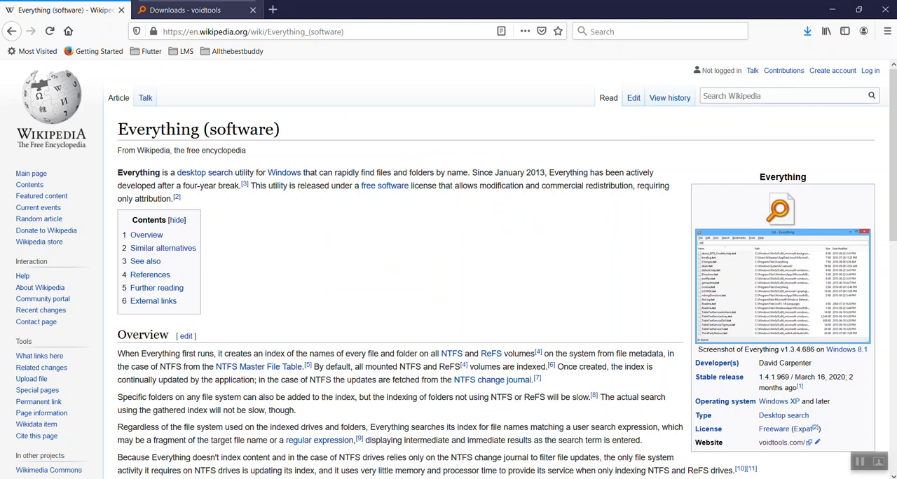
Step: Scroll through the voidtools Everything 1.4.1.969 downloads, then return to the Wikipedia tab
left_click(197, 10)
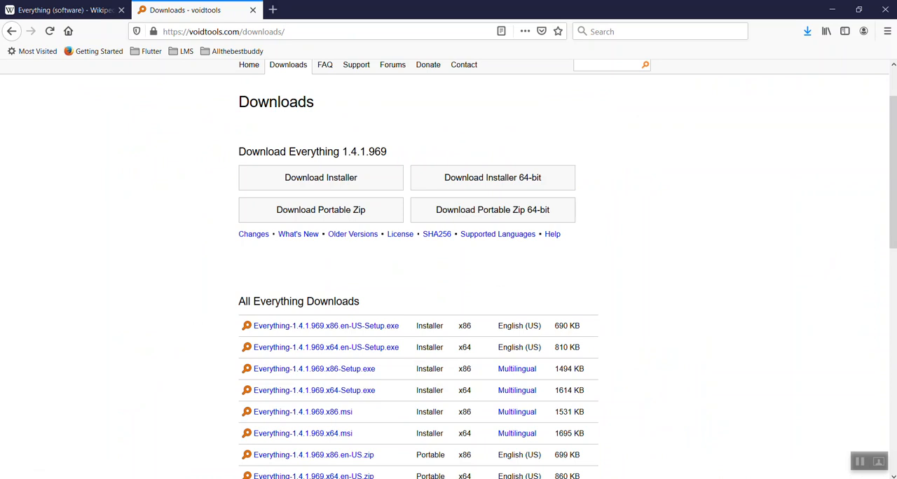
scroll("down", 3)
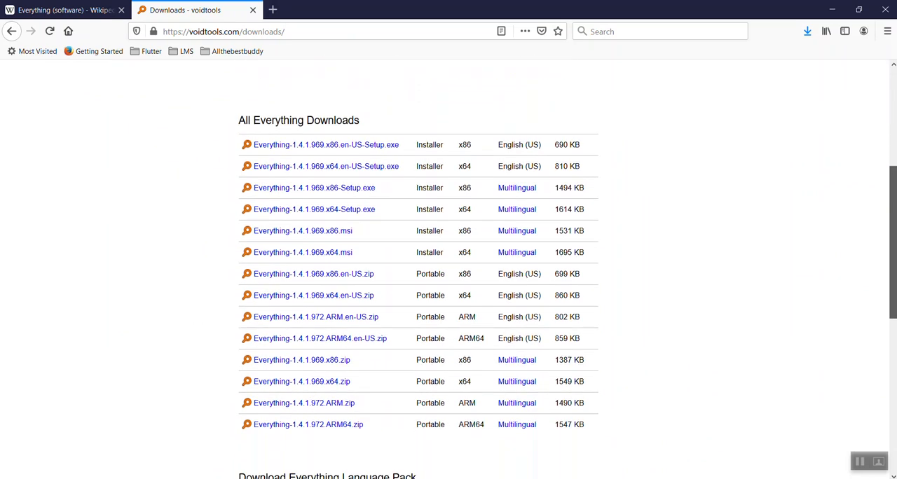
scroll("up", 3)
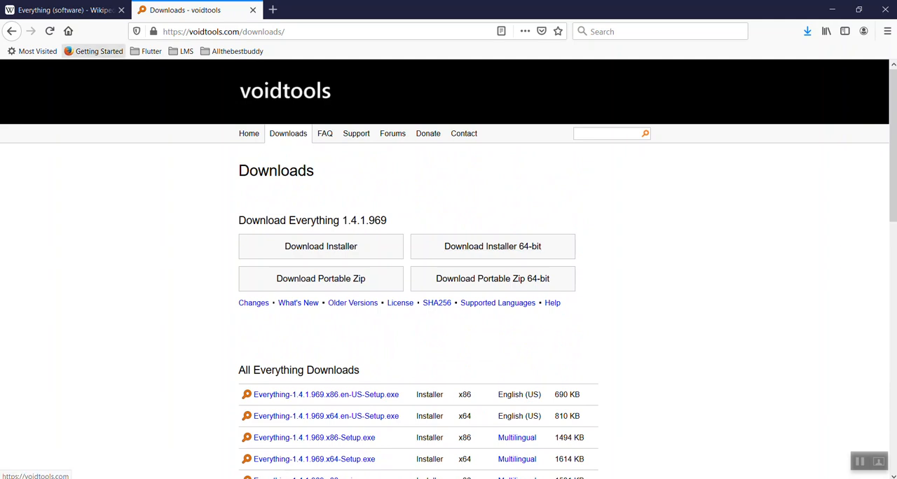
left_click(63, 10)
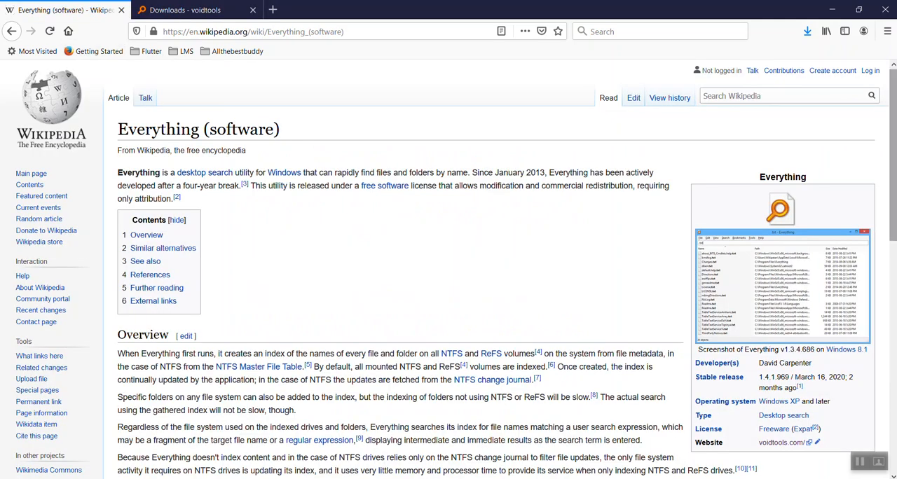
Step: Read the Wikipedia Overview on NTFS indexing, then switch to the D:\Everything folder
scroll("down", 3)
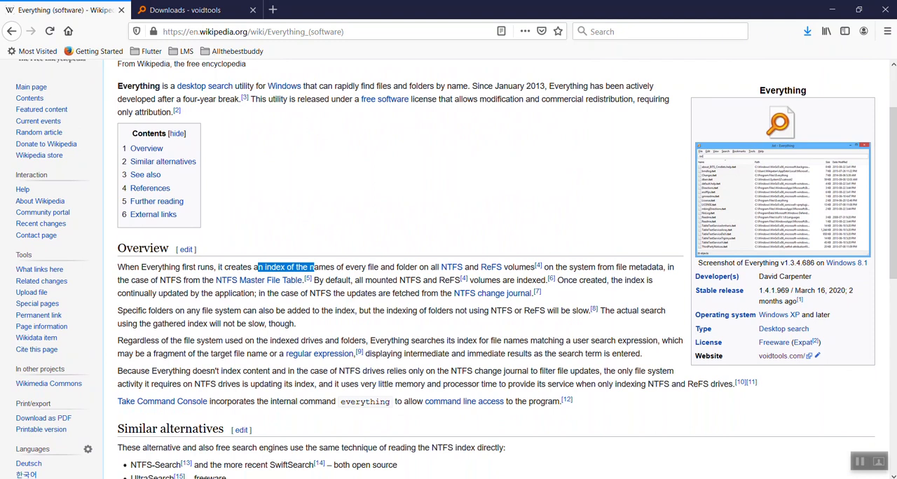
mouse_move(319, 353)
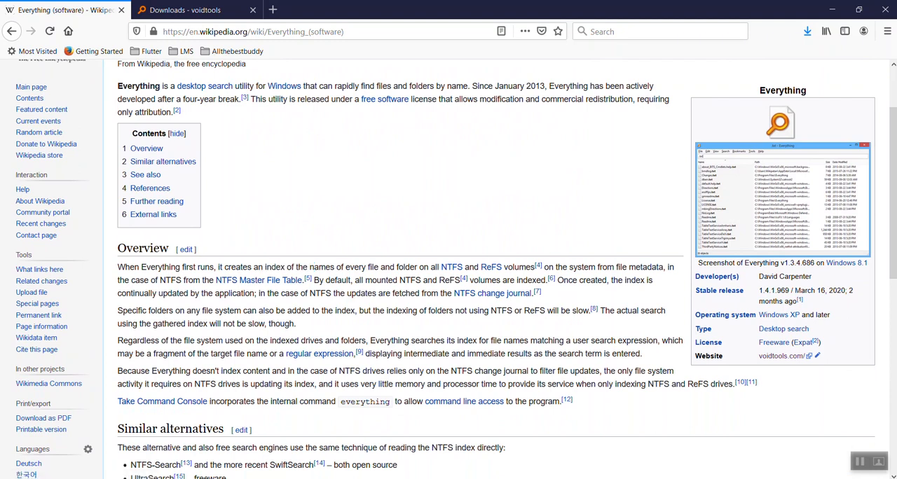
double_click(314, 353)
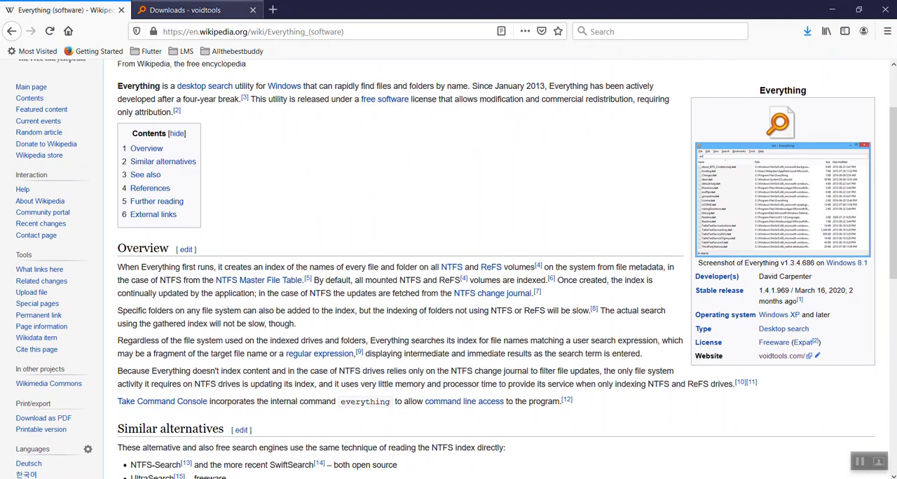
left_click(197, 9)
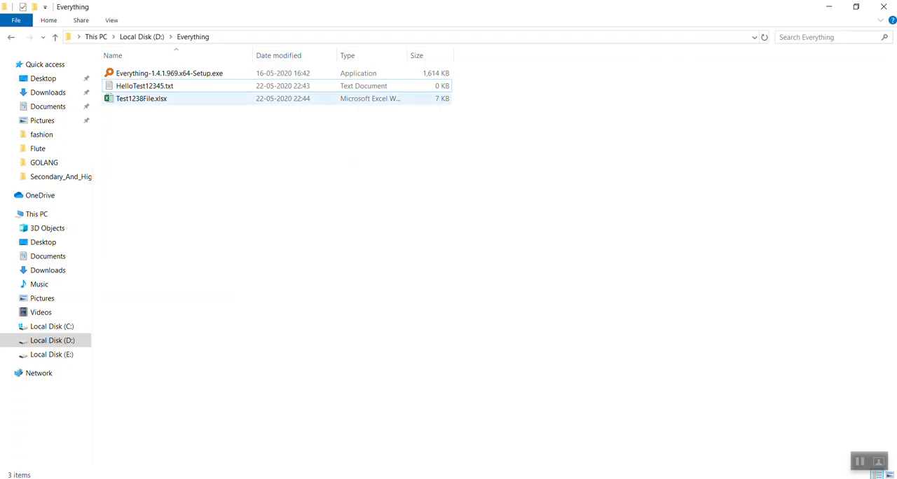
Step: Launch Everything-1.4.1.969.x64-Setup.exe in English (US), accept the licence, keep the default folder
double_click(170, 73)
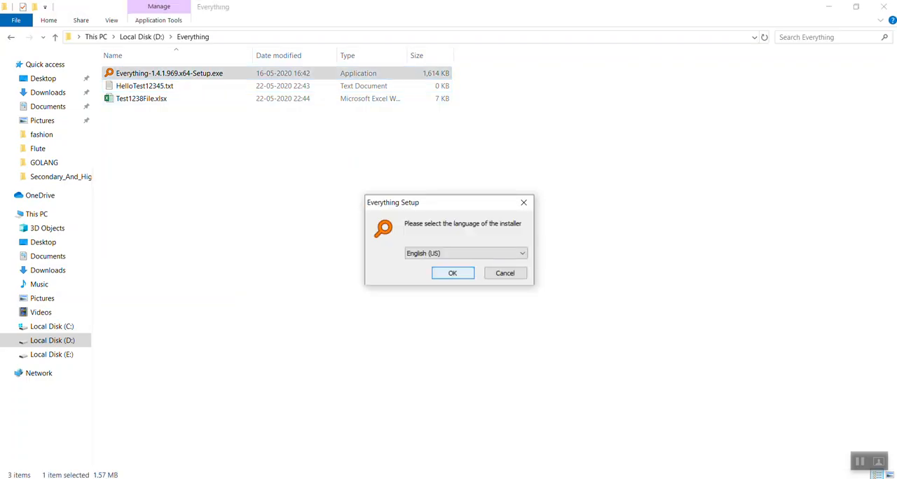
left_click(452, 273)
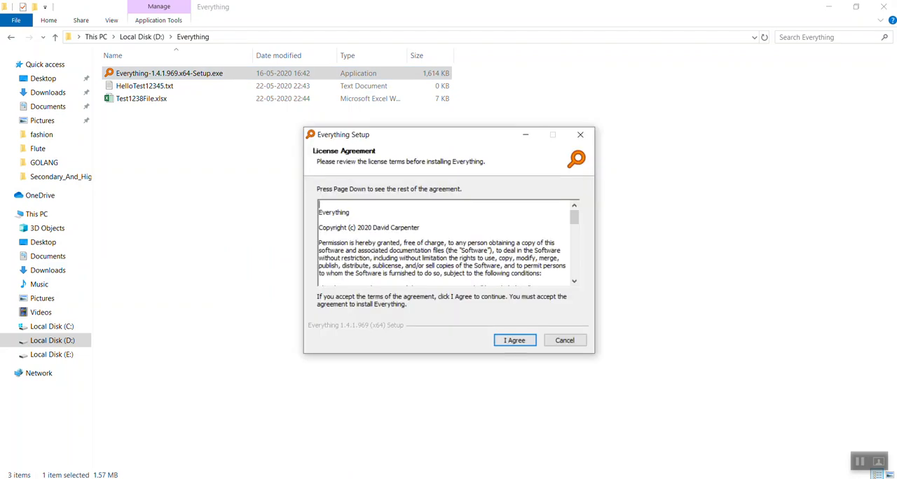
left_click(515, 340)
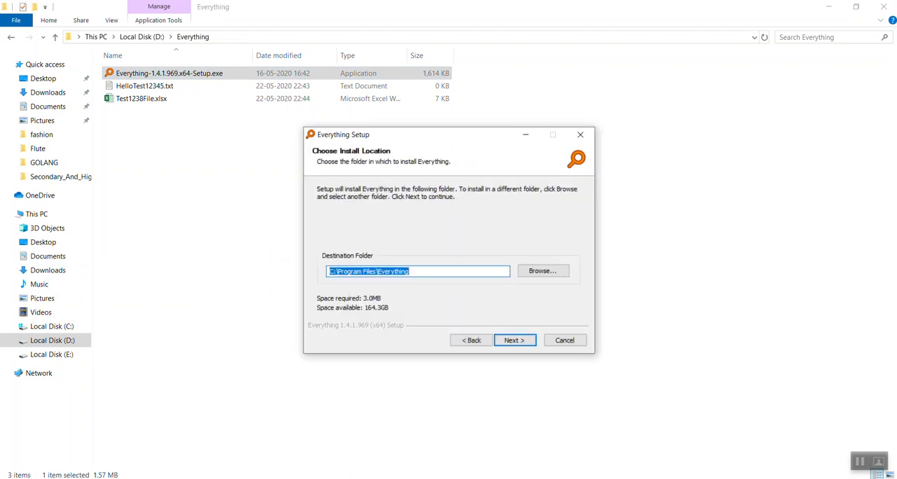
left_click(514, 339)
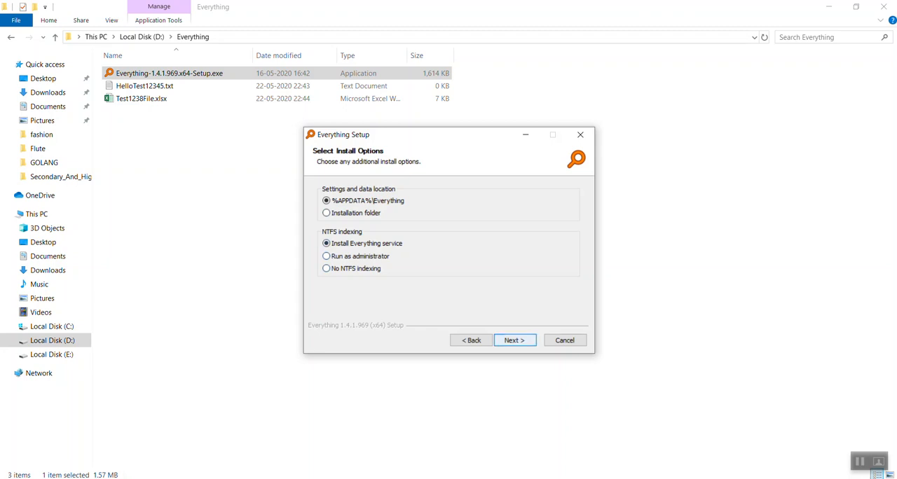
Step: Keep the default settings and NTFS indexing options and install Everything
left_click(514, 340)
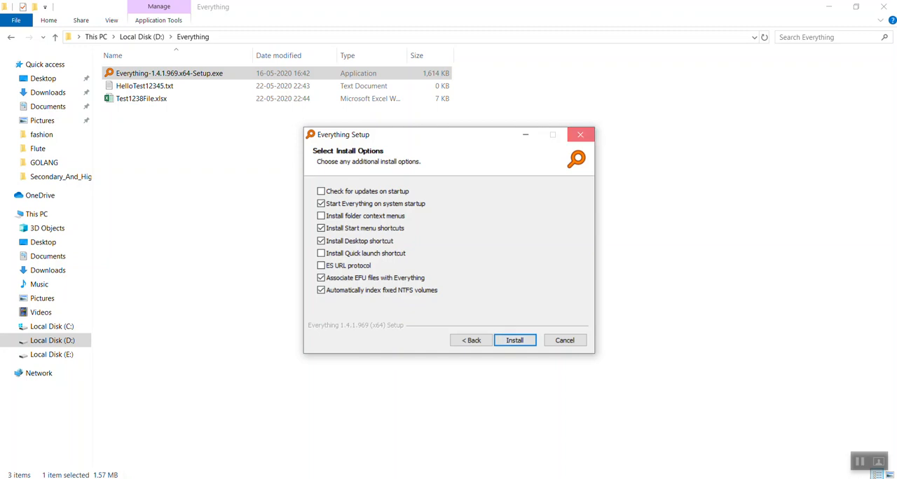
left_click(514, 340)
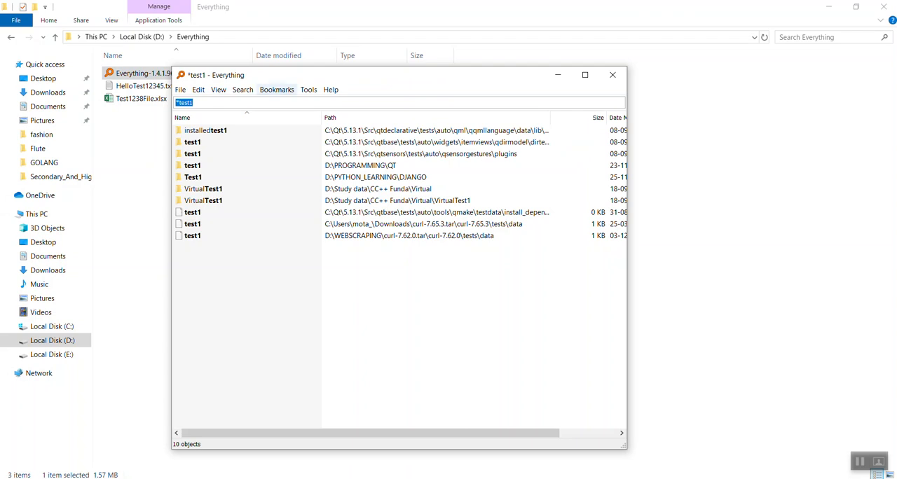
Step: Browse the View, Search (Picture, Executable, Match Case) and Bookmarks menus
left_click(218, 89)
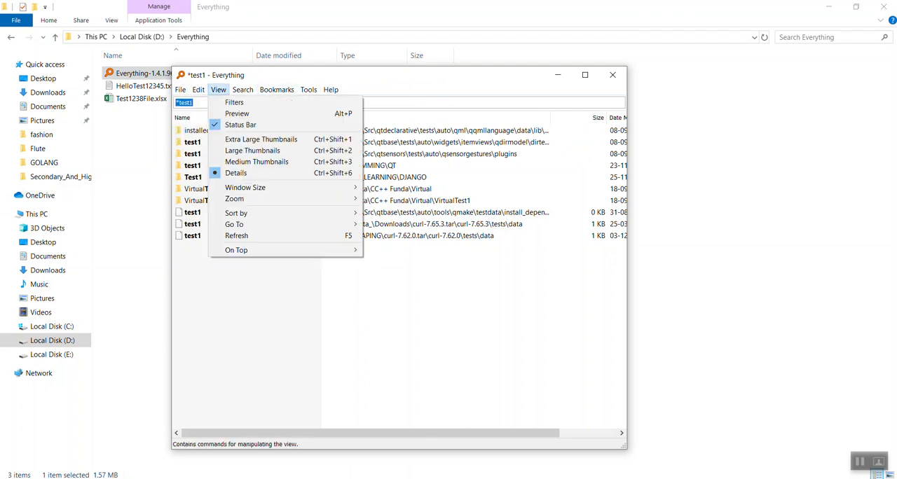
left_click(243, 89)
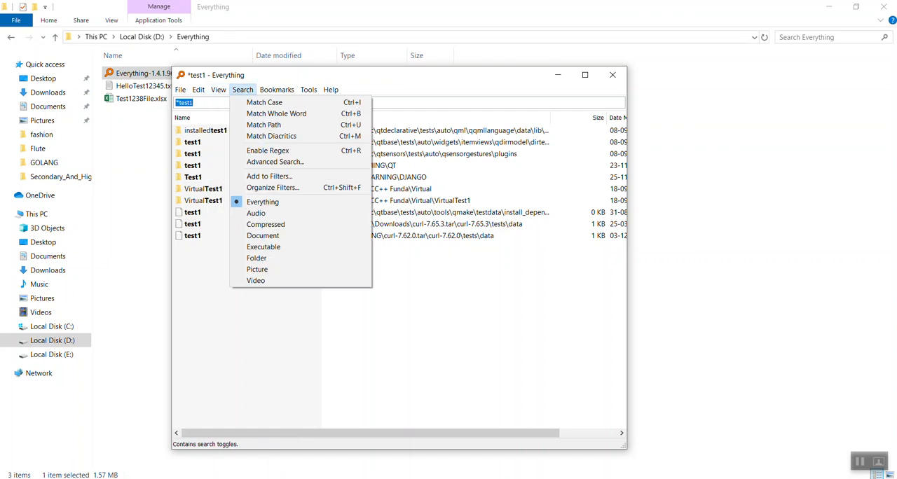
mouse_move(258, 269)
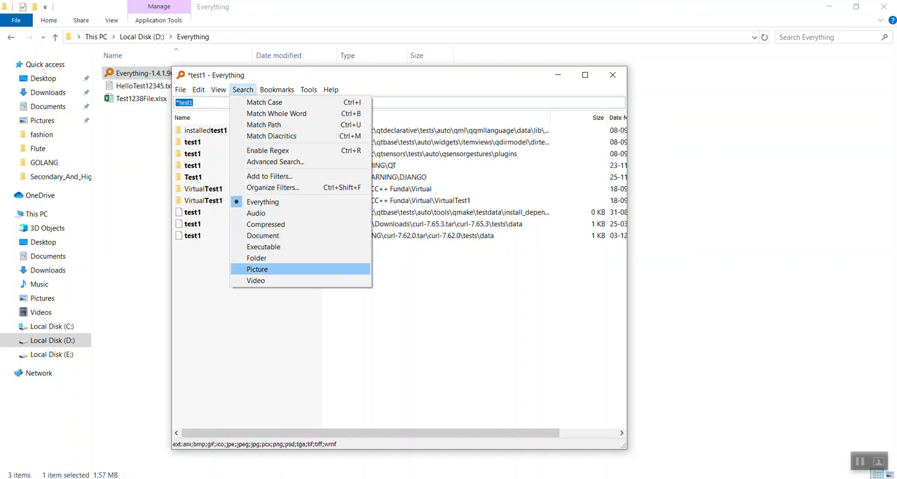
mouse_move(263, 202)
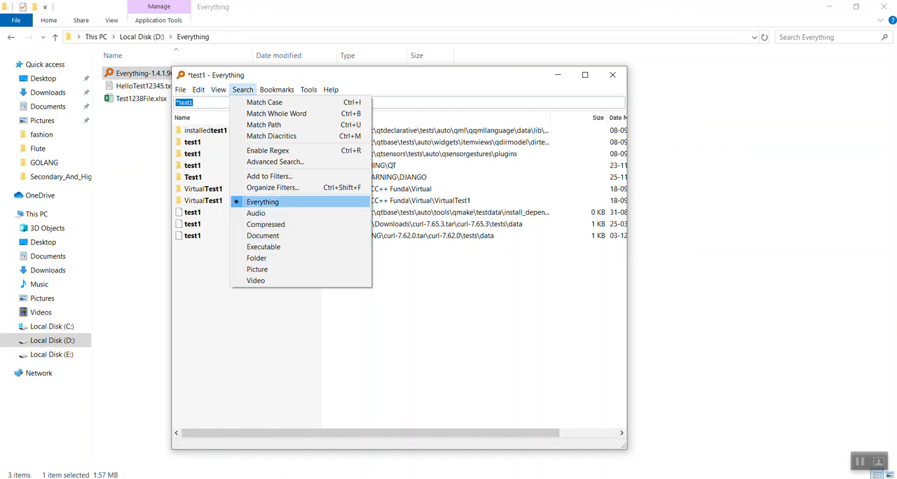
mouse_move(264, 247)
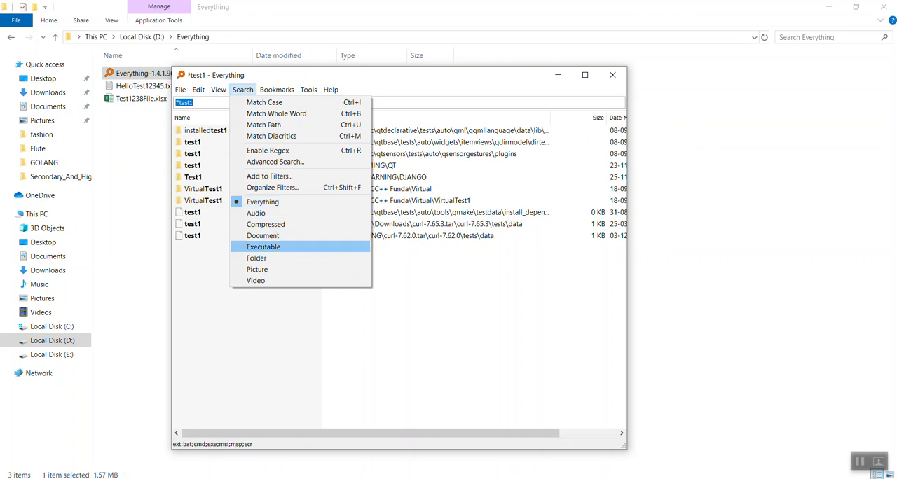
mouse_move(264, 102)
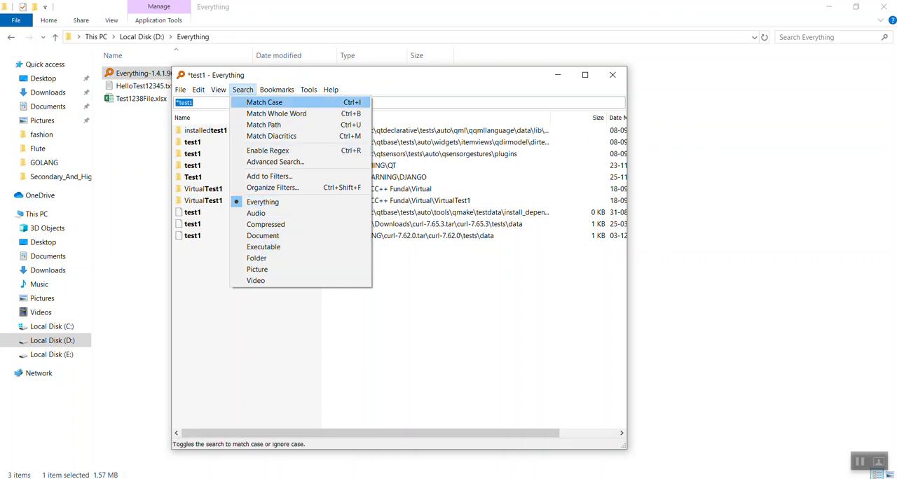
left_click(277, 89)
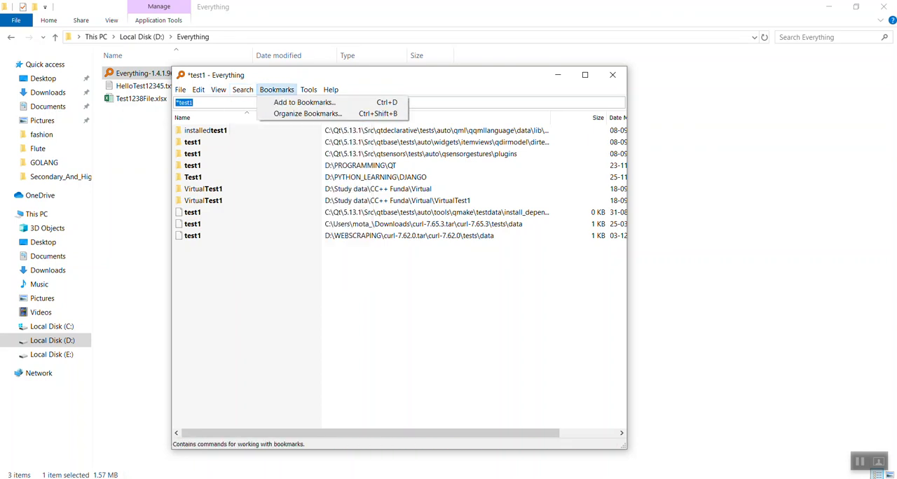